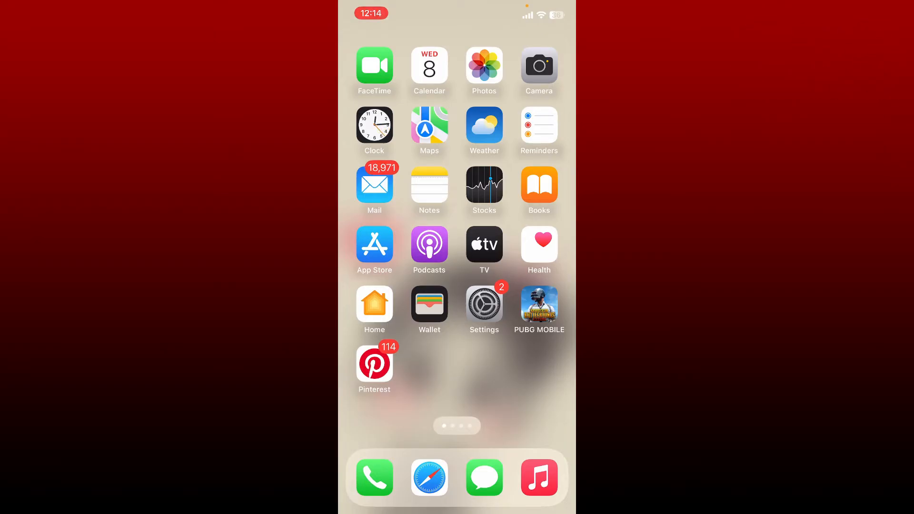
left_click(429, 477)
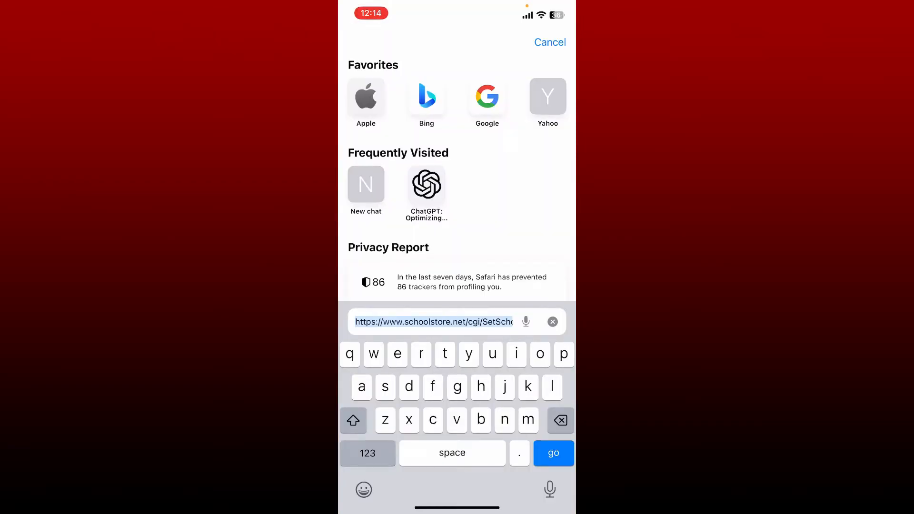
left_click(552, 321)
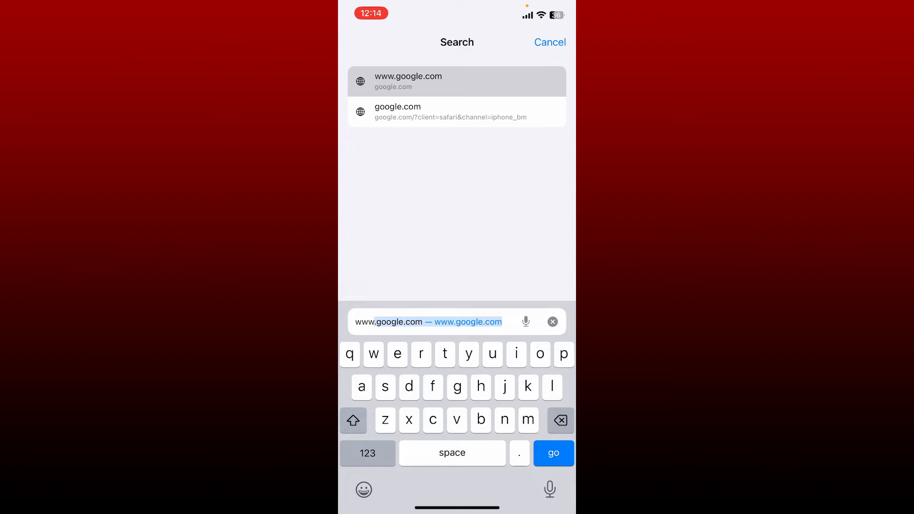
type("www.schoolstore.net")
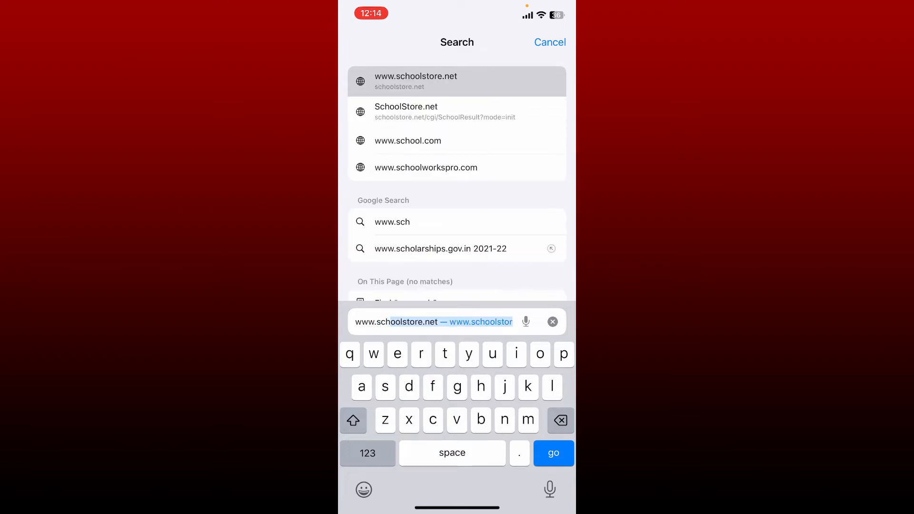
Load schoolstore.net and head to the Account Log In page
left_click(456, 81)
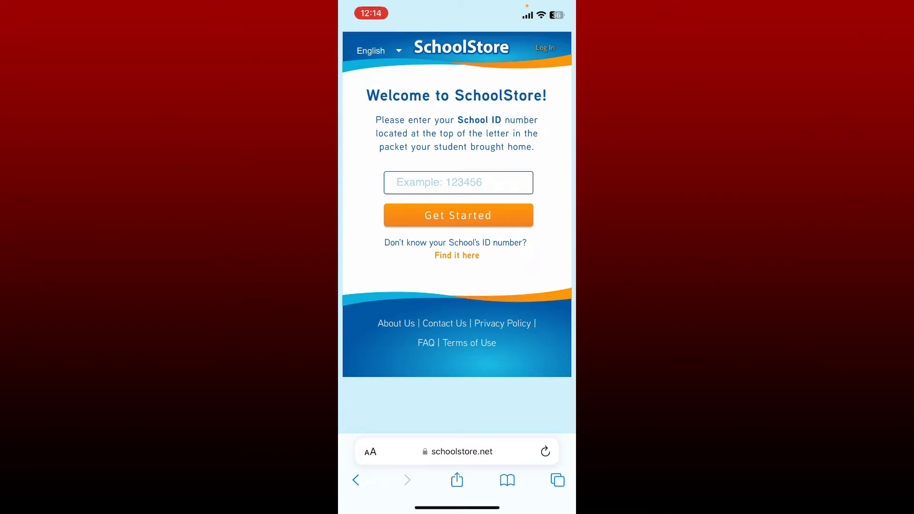
left_click(460, 452)
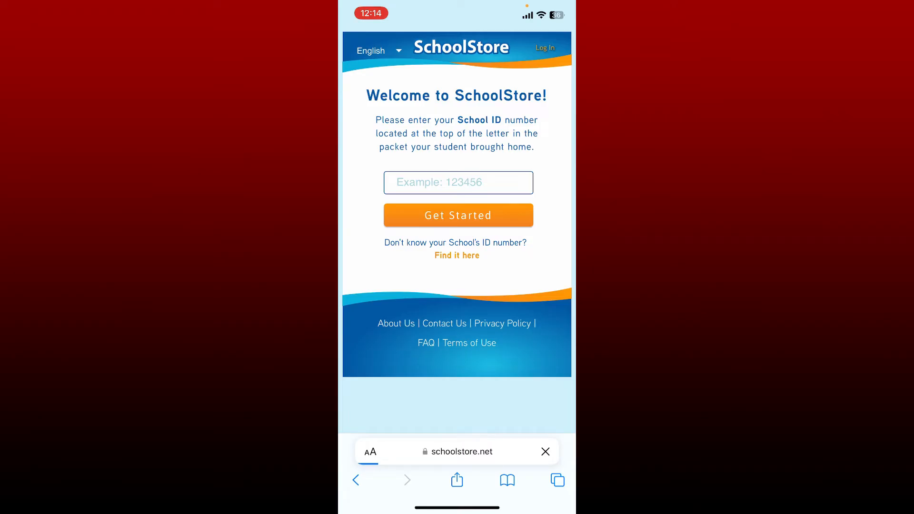
Fill the Account Log In form with the email address and masked password
left_click(545, 47)
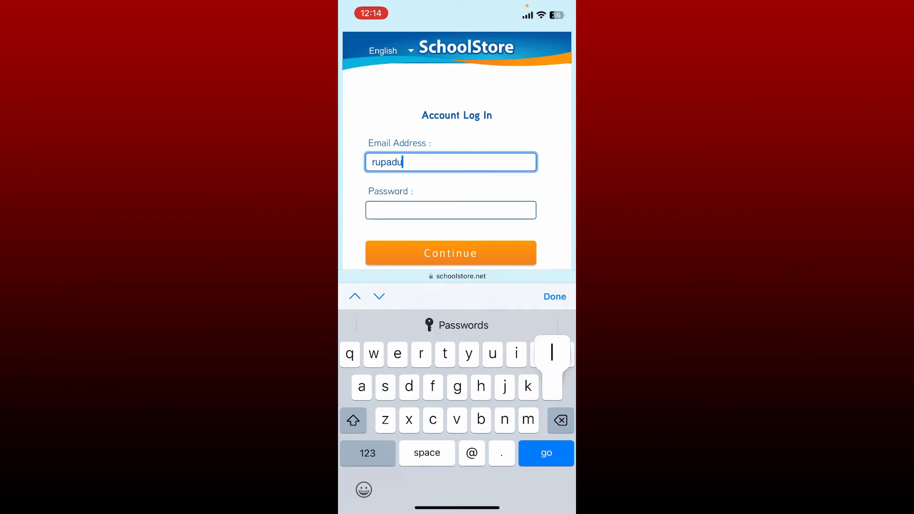
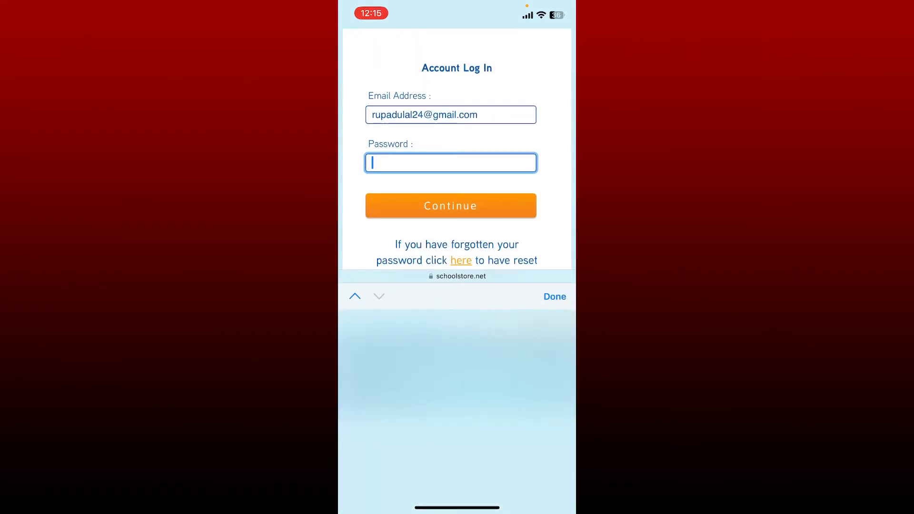
type("•")
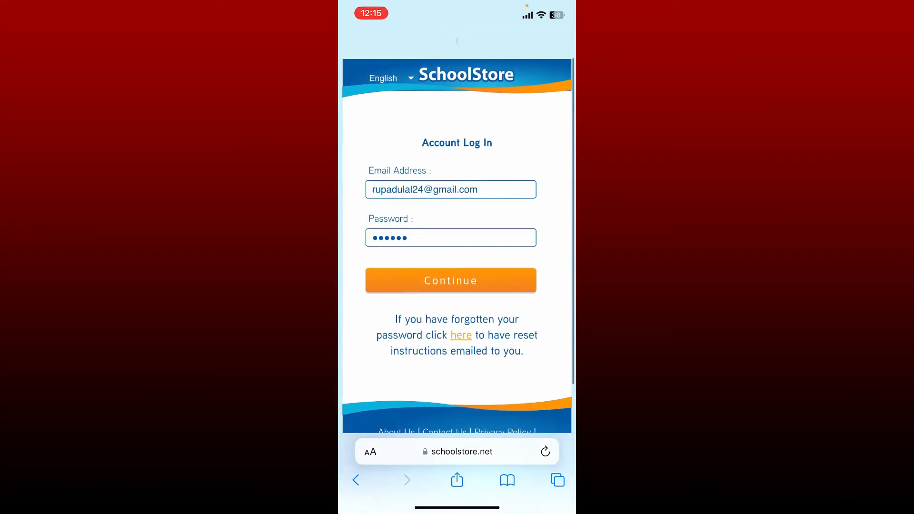
scroll("up", 3)
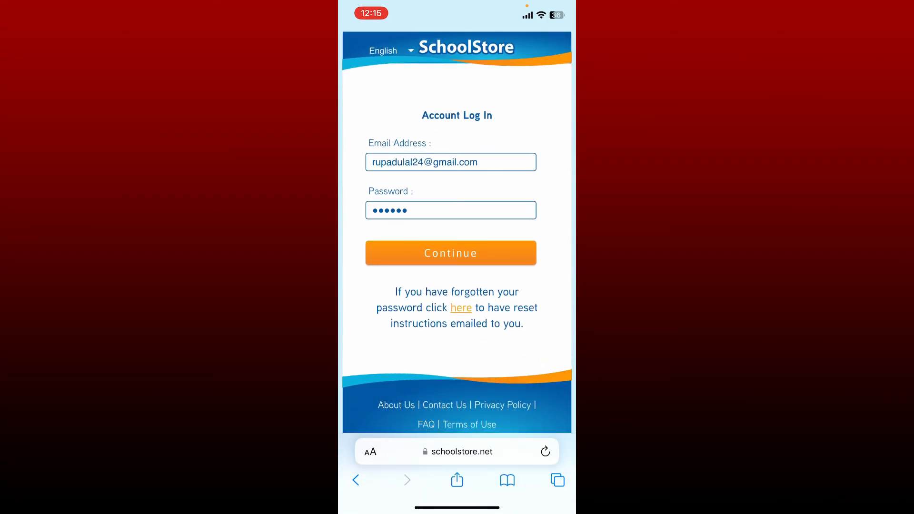